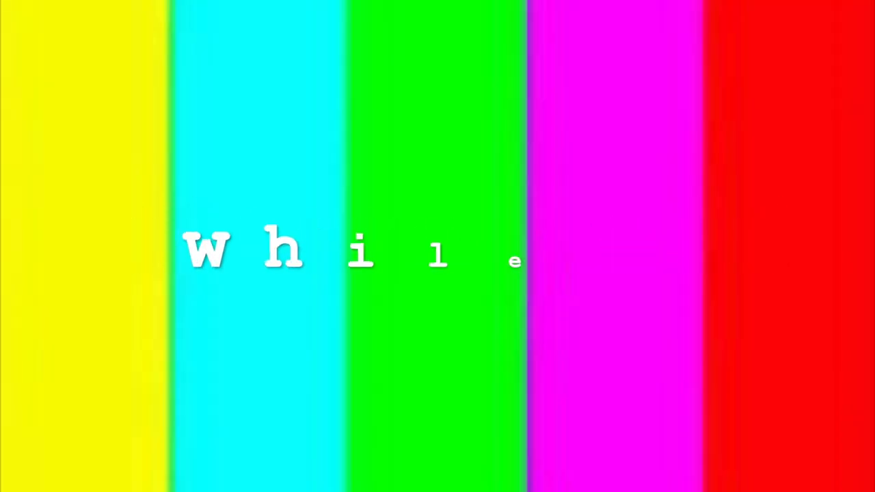
text(I)
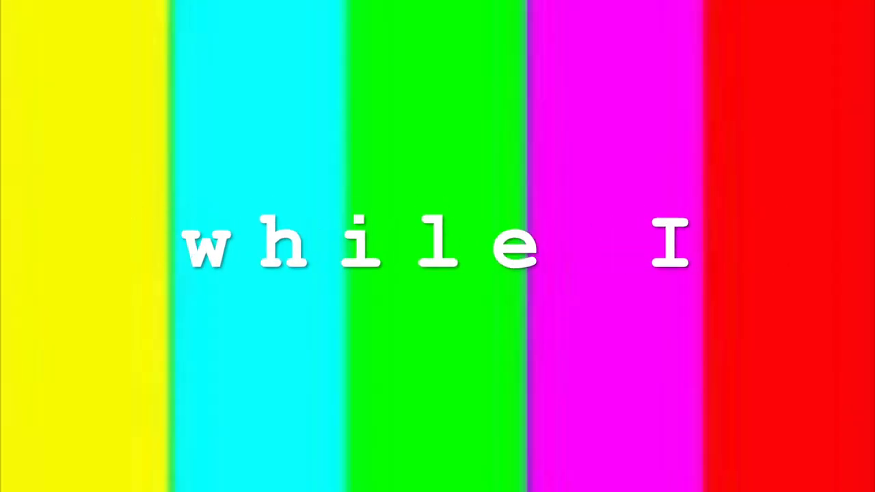